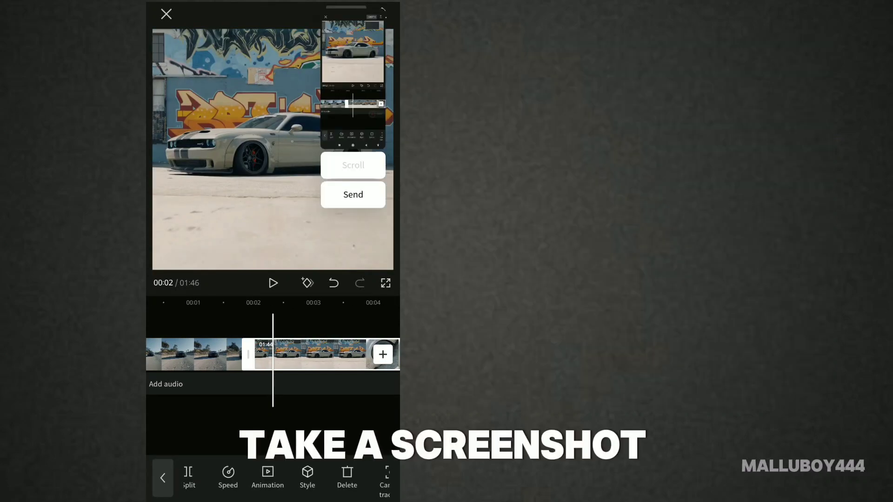
Capture a still of the car preview and bring up the overlay media picker.
click(353, 194)
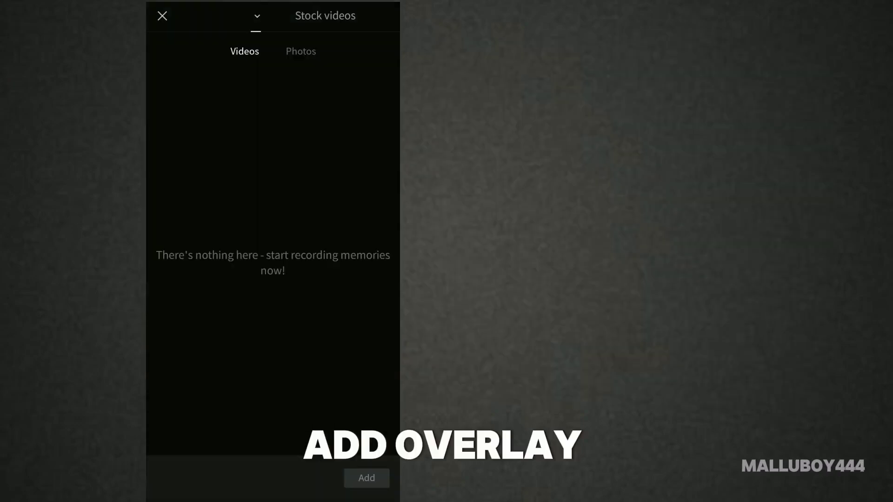
Add the car screenshot as an overlay clip on a second track, trimmed to about 0.9 s.
click(162, 15)
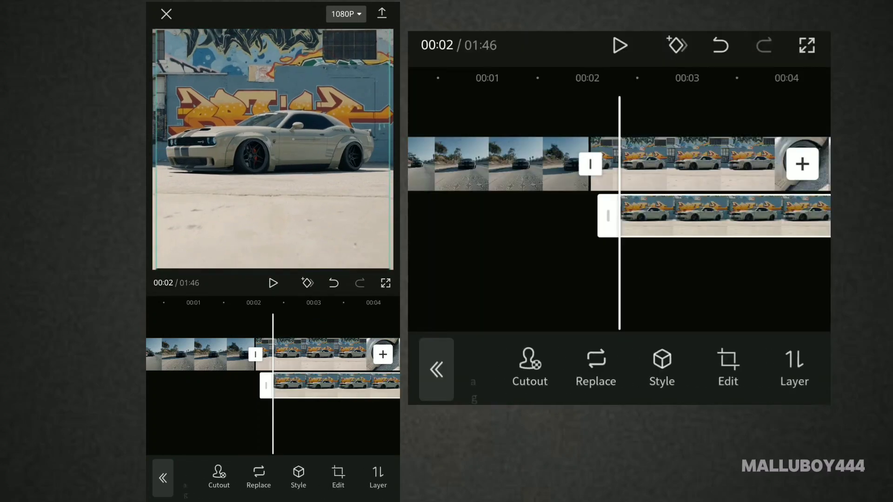
click(529, 367)
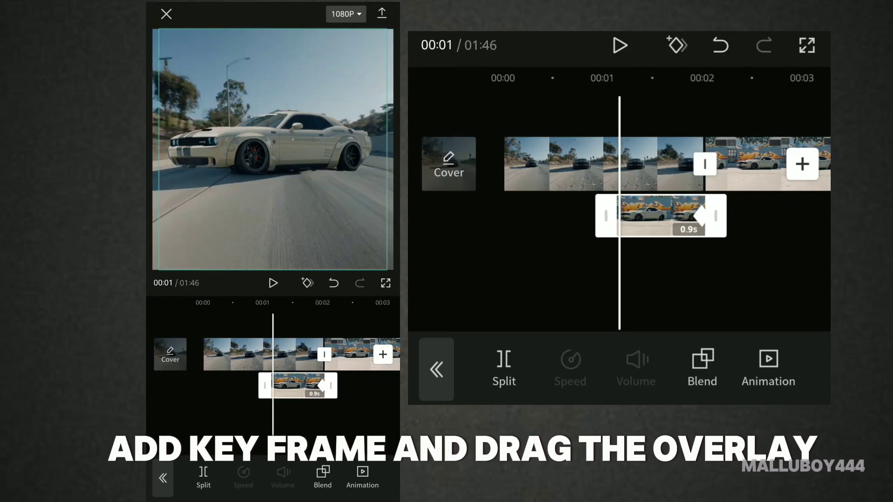
Browse to the Video effects gallery for the car clip.
click(621, 46)
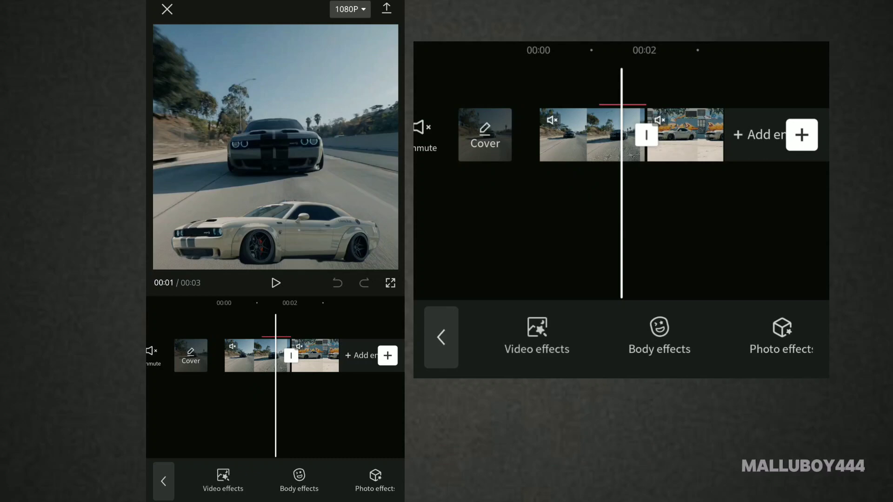
click(536, 335)
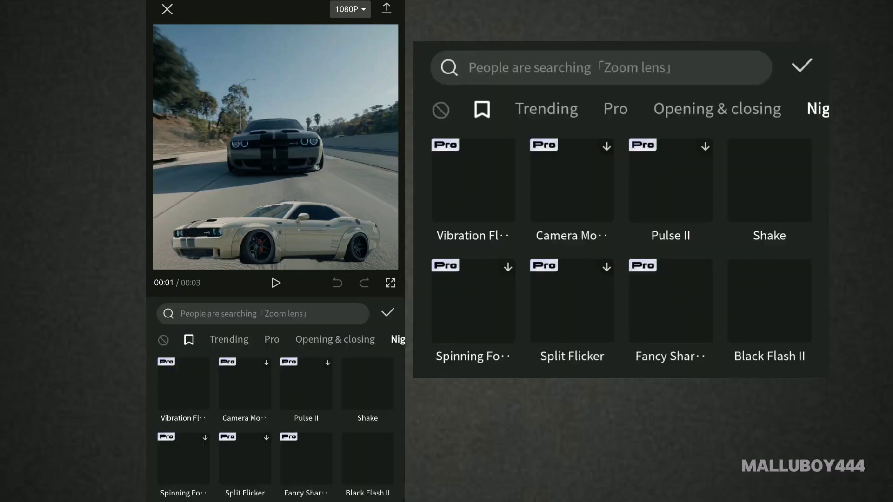